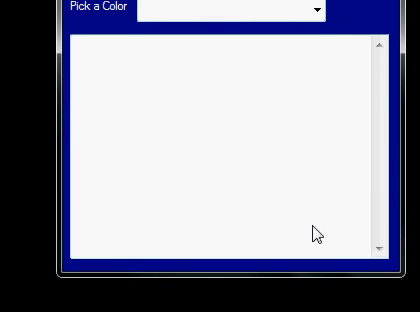
{"action": "mouse_move", "coordinate": [267, 117]}
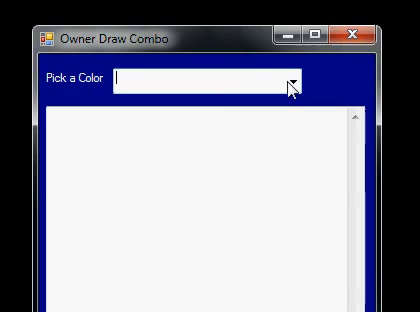
{"action": "mouse_move", "coordinate": [210, 85]}
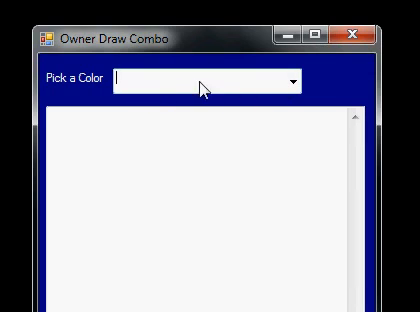
{"action": "mouse_move", "coordinate": [197, 90]}
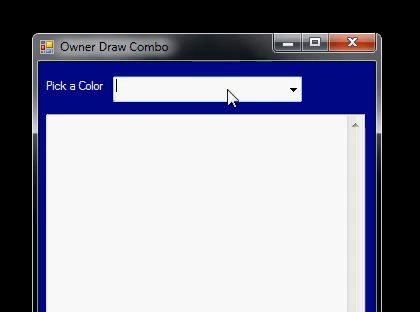
{"action": "mouse_move", "coordinate": [144, 118]}
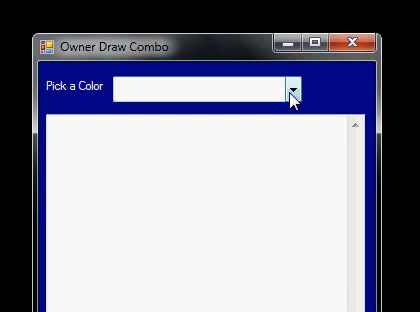
Step: Open the Pick a Color list to browse the seven coloured swatches, Red through LightSeaGreen
{"action": "left_click", "coordinate": [294, 90]}
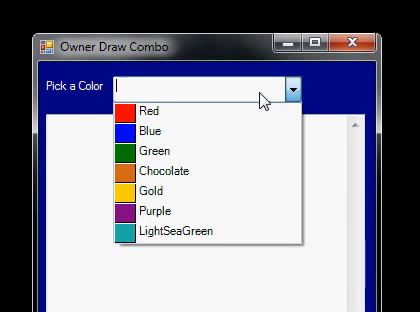
{"action": "mouse_move", "coordinate": [263, 95]}
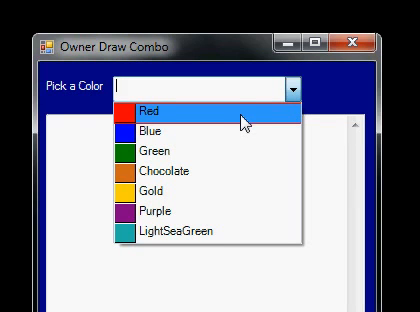
{"action": "mouse_move", "coordinate": [230, 132]}
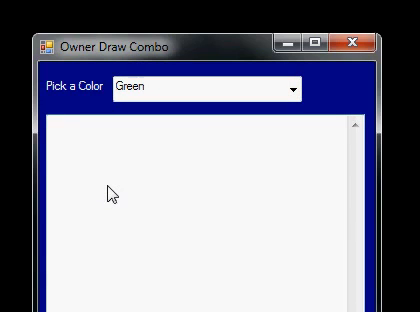
Step: Type "This is a sample" into the large text box in green
{"action": "type", "text": "This i"}
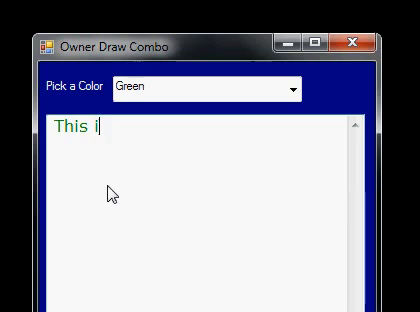
{"action": "type", "text": "s a"}
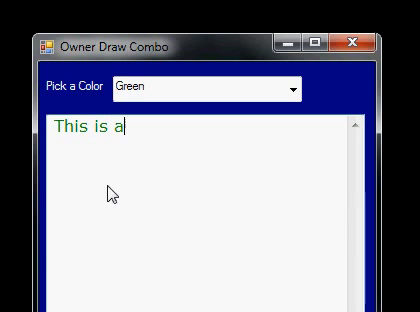
{"action": "type", "text": "samp"}
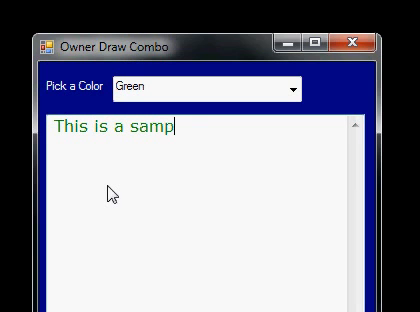
{"action": "type", "text": "le"}
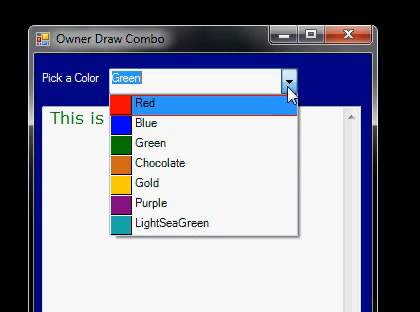
{"action": "mouse_move", "coordinate": [200, 225]}
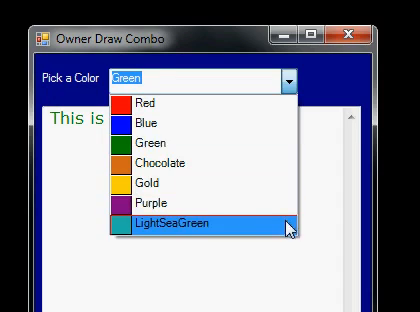